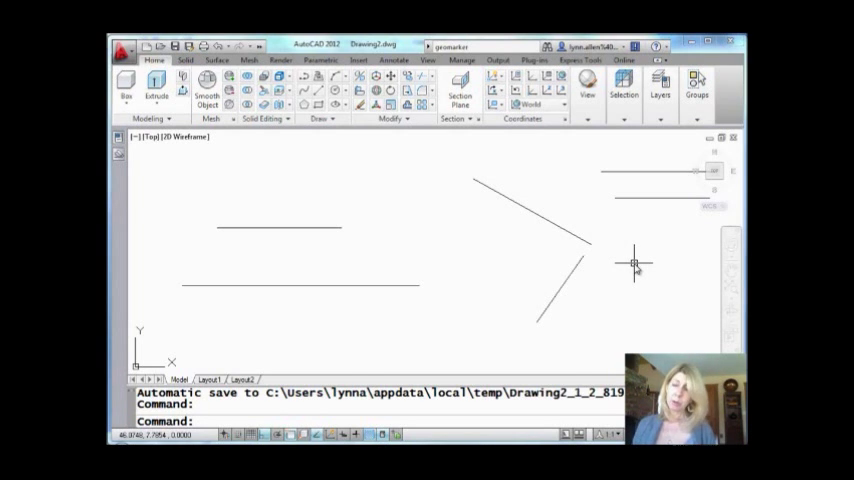
mouse_move(330, 232)
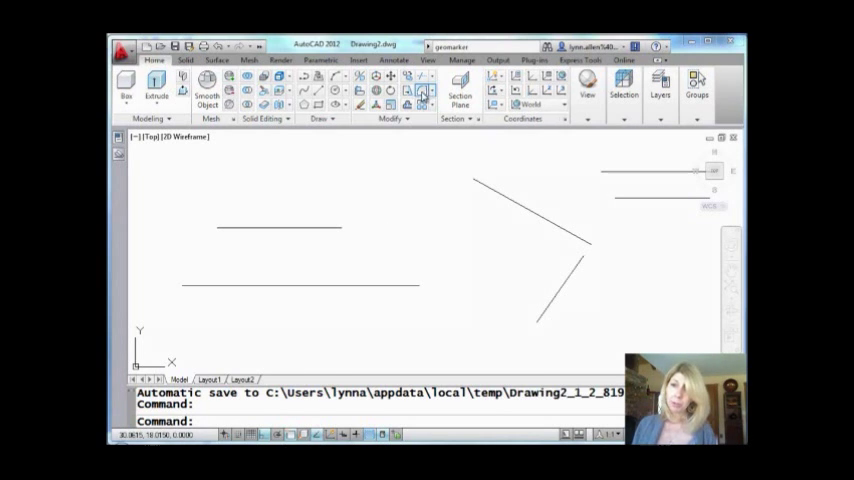
Step: Fillet the left parallel line pair with radius 0, adding semicircular arcs at both ends
left_click(422, 90)
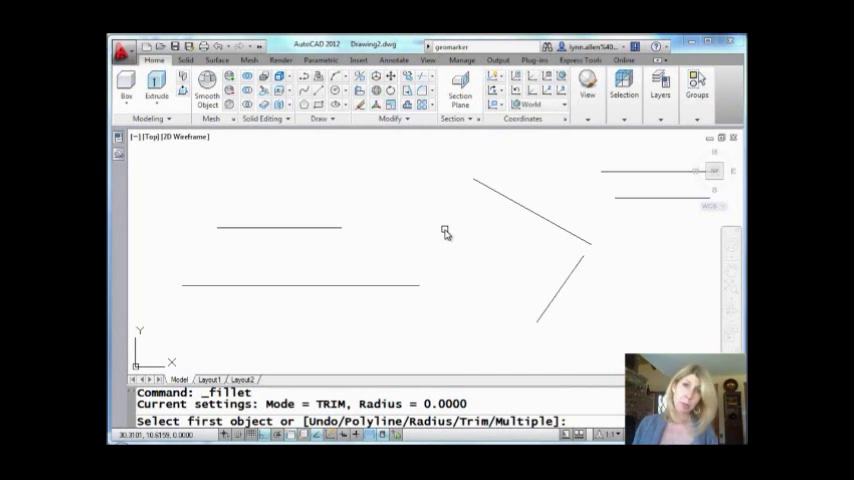
mouse_move(420, 296)
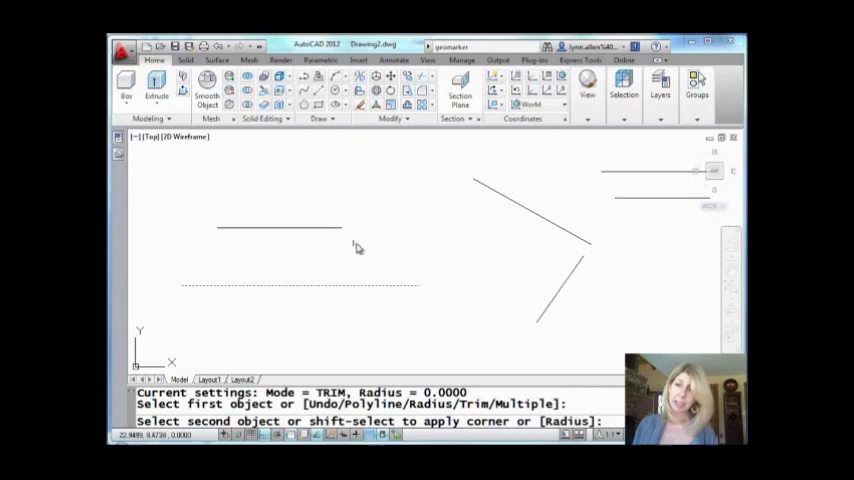
left_click(424, 212)
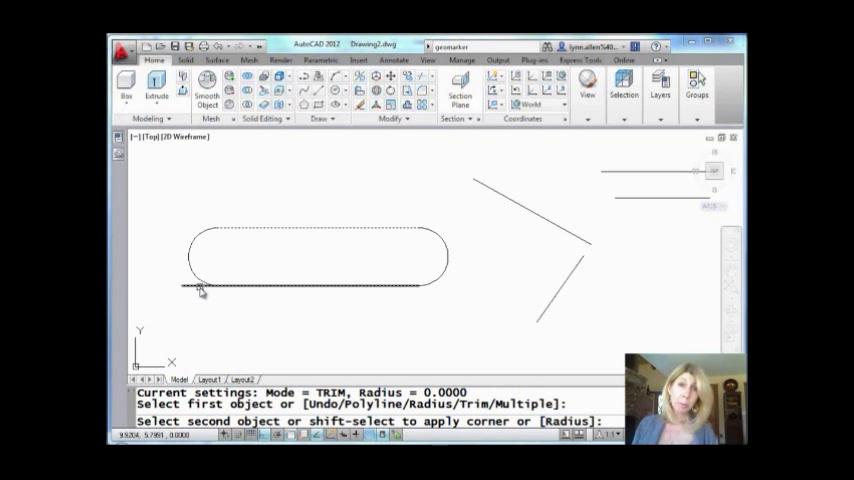
left_click(200, 288)
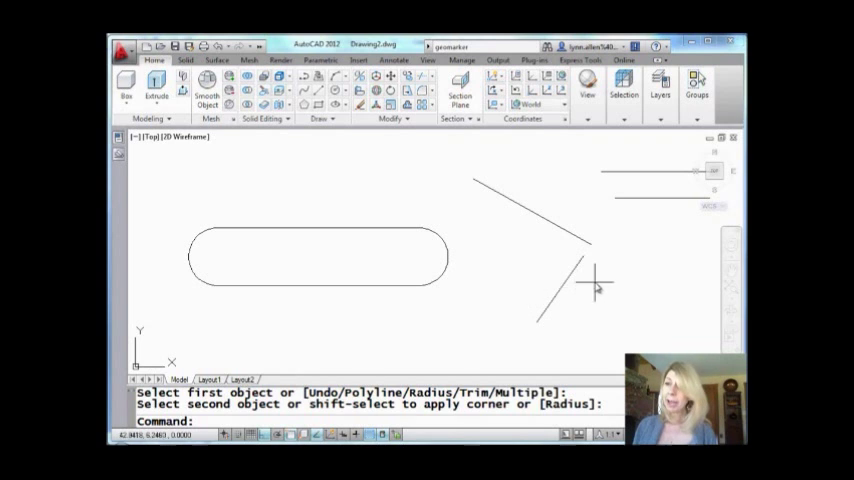
mouse_move(370, 228)
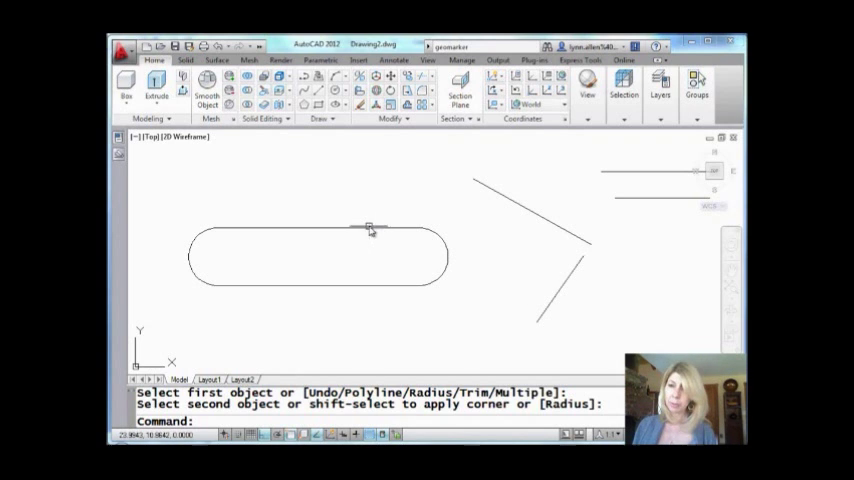
mouse_move(370, 228)
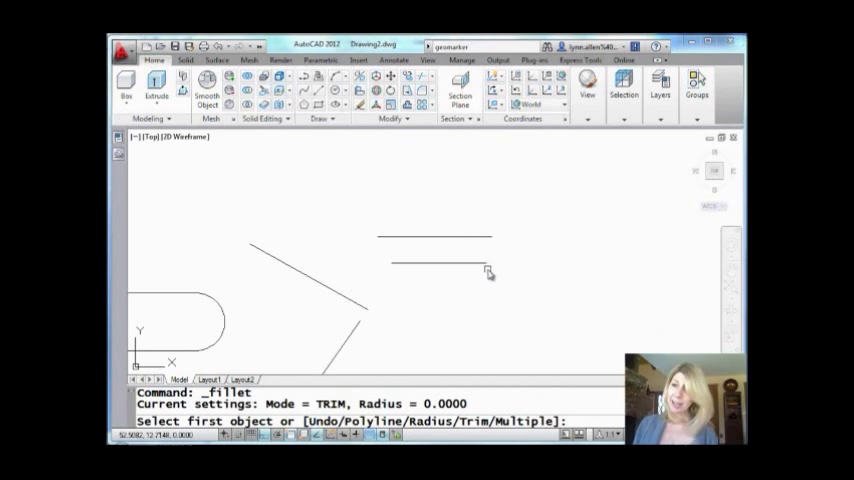
Step: Attempt a fillet on the upper right line pair, which AutoCAD rejects as impossible
left_click(484, 266)
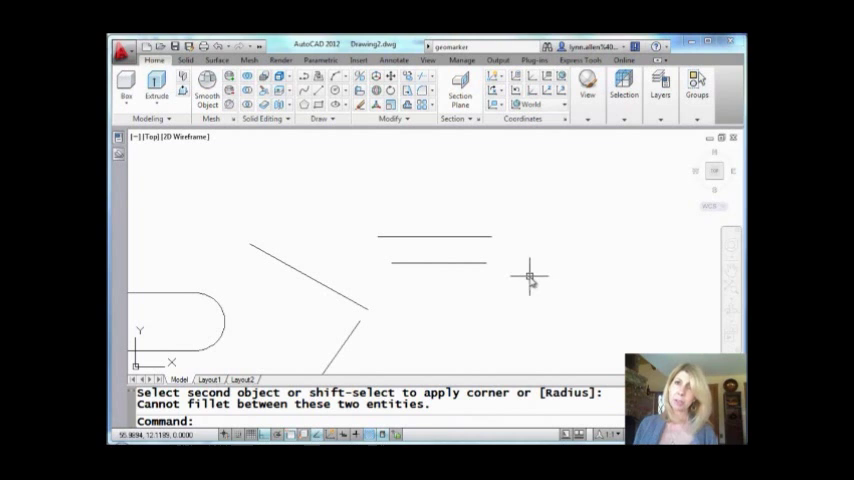
mouse_move(498, 264)
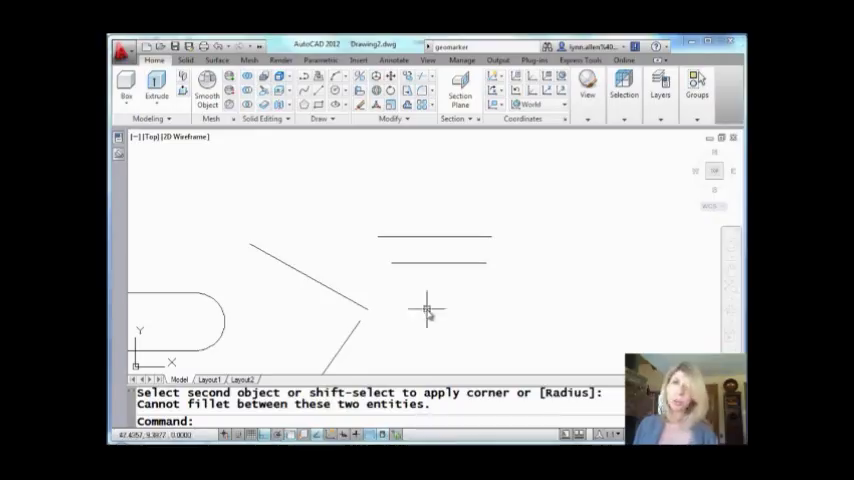
mouse_move(438, 308)
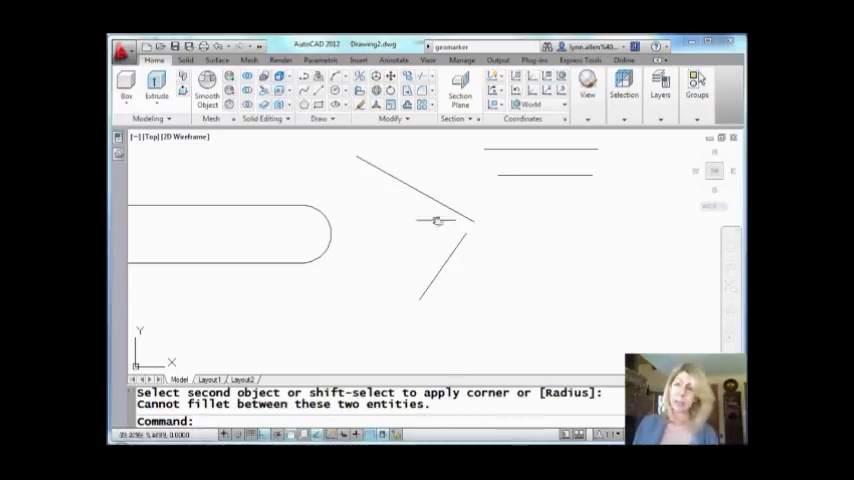
mouse_move(436, 204)
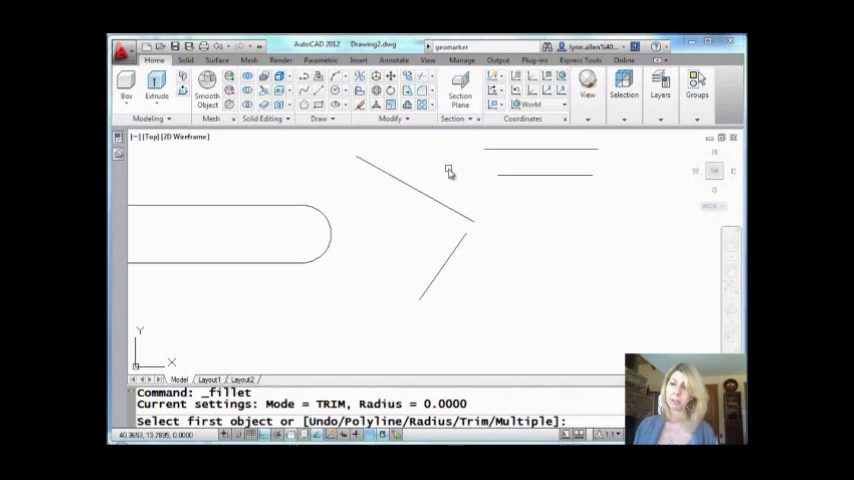
Step: Choose the Radius option at the FILLET prompt and enter a radius of .7
type("r")
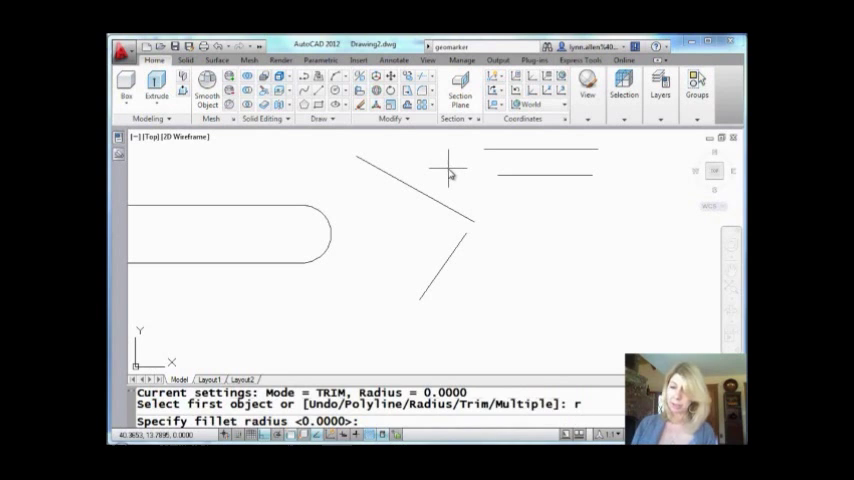
type(".7")
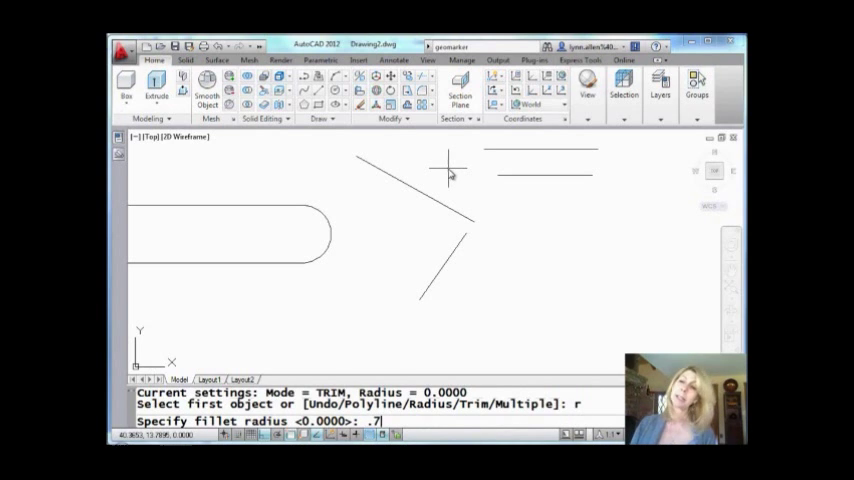